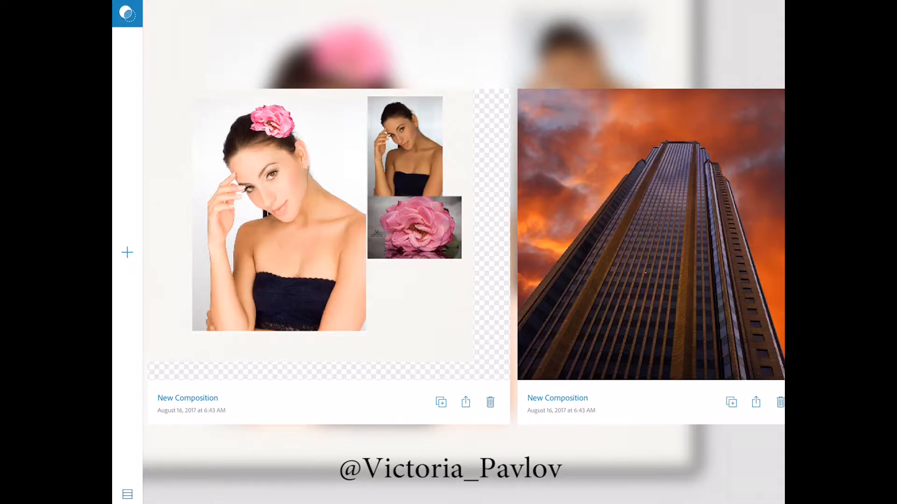
- Start a new composition and browse to the Demo folder in Creative Cloud
click(127, 252)
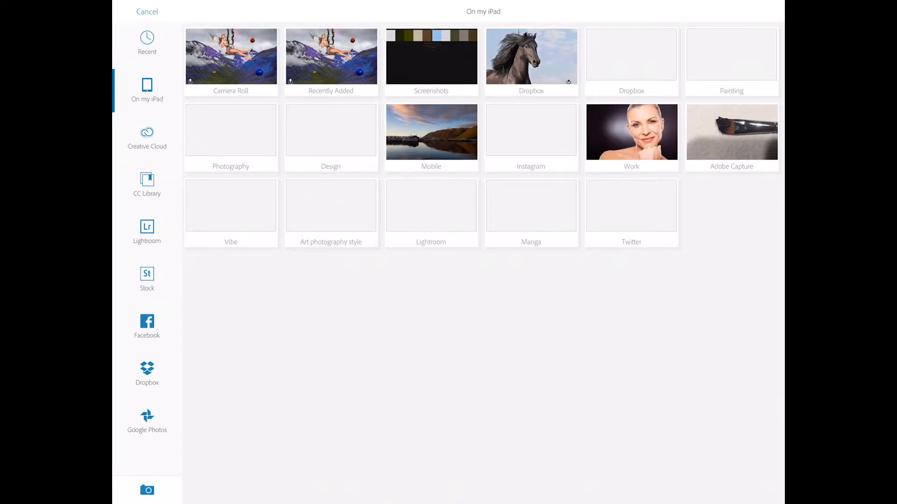
click(146, 137)
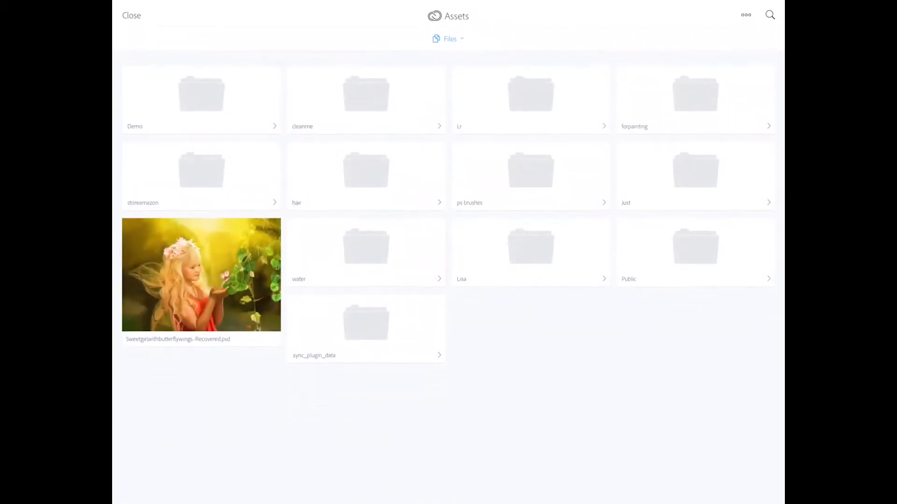
click(201, 98)
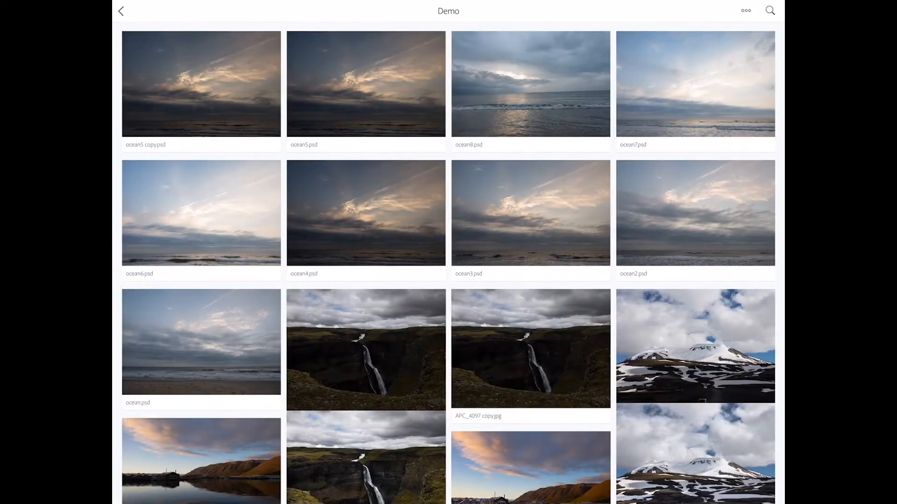
scroll(down, 3)
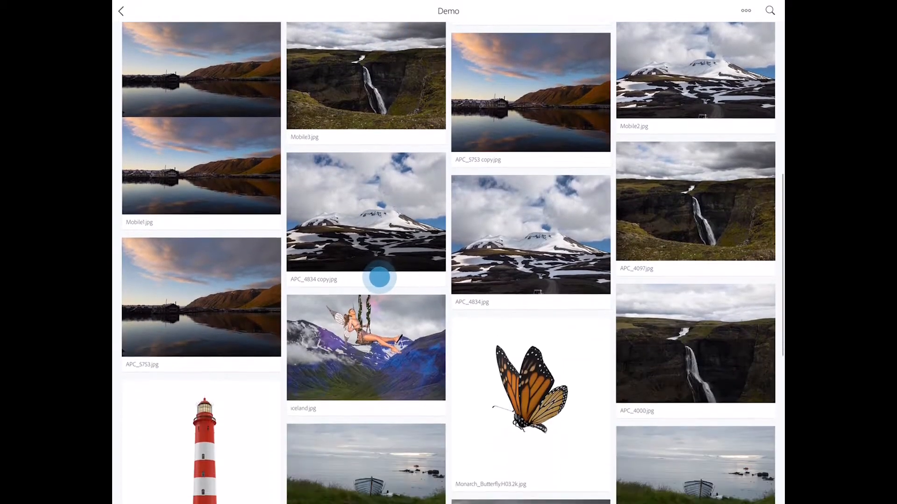
scroll(down, 3)
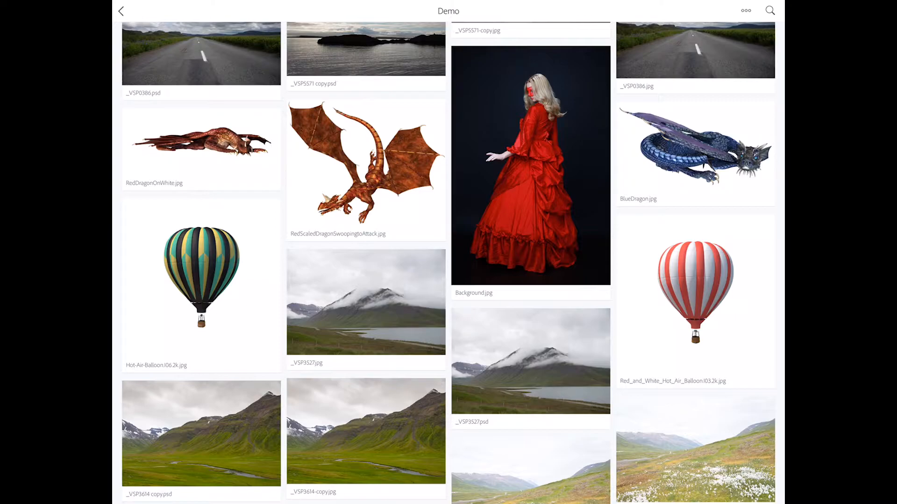
- Load the green Iceland mountain valley photo as the base layer
click(366, 433)
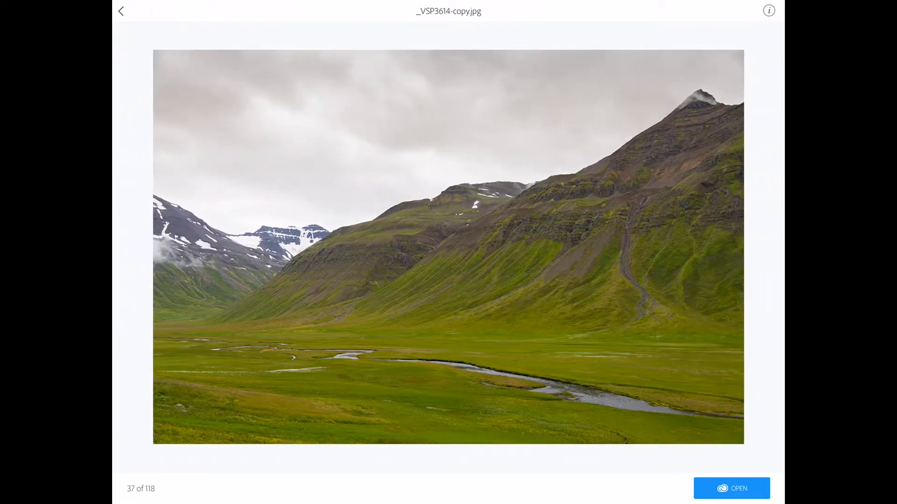
click(731, 488)
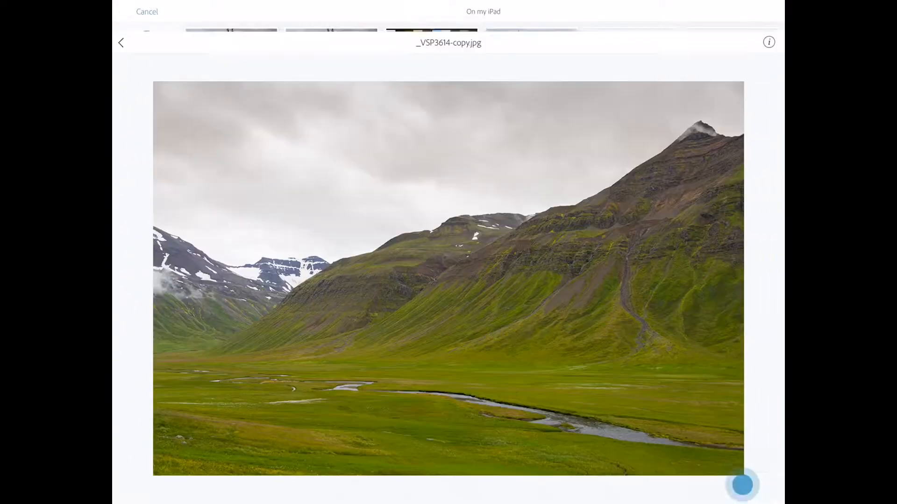
click(121, 42)
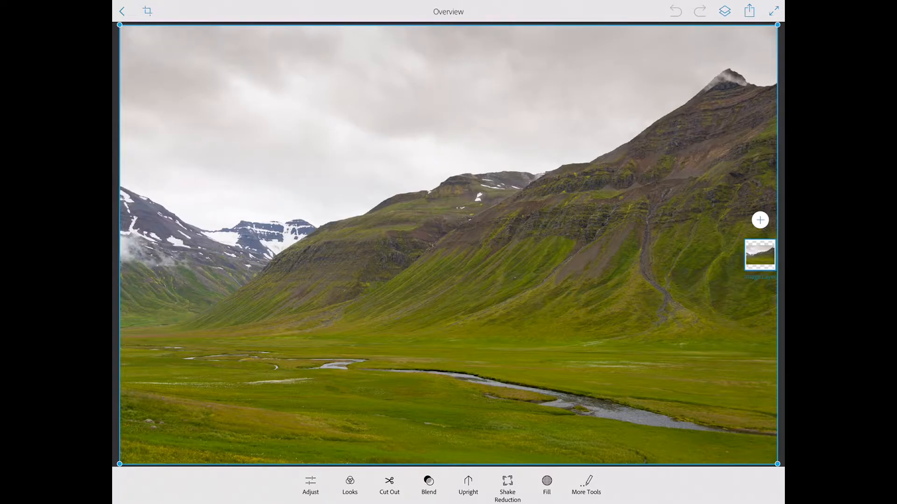
- Add the Hot-Air-Balloon photo from Creative Cloud Demo as a new image layer and begin its cut-out
click(760, 220)
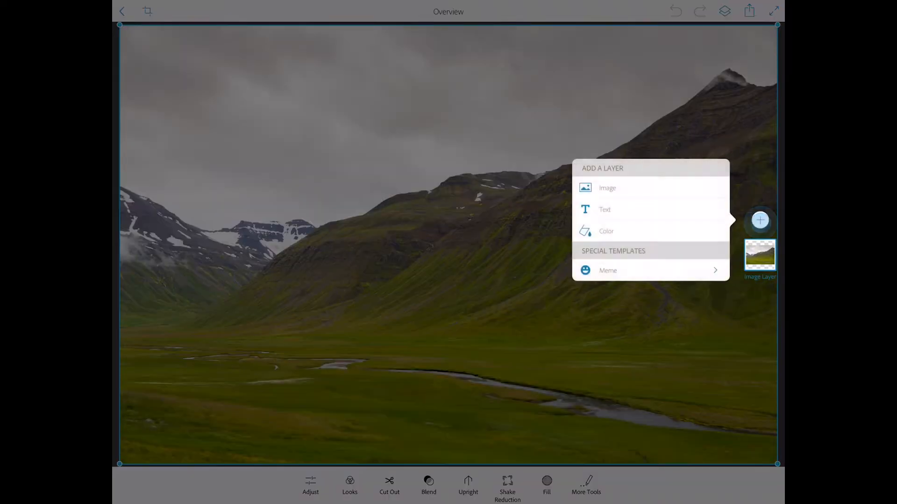
click(606, 187)
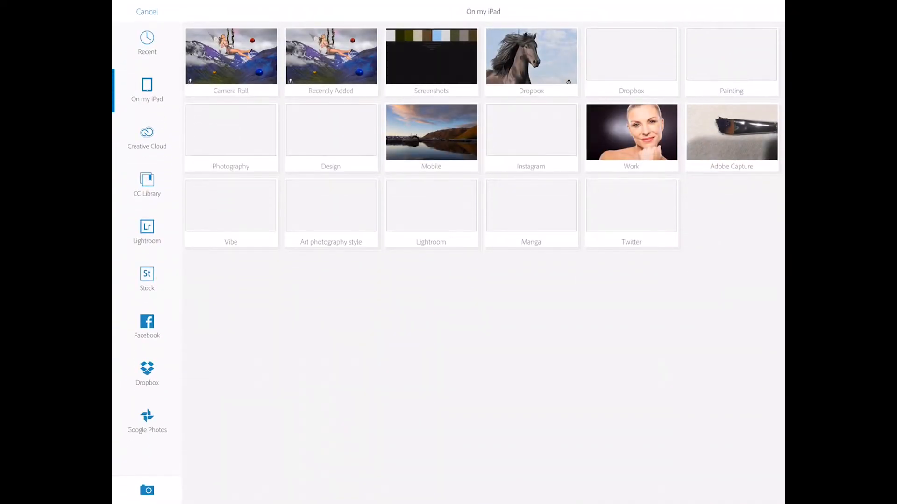
click(147, 138)
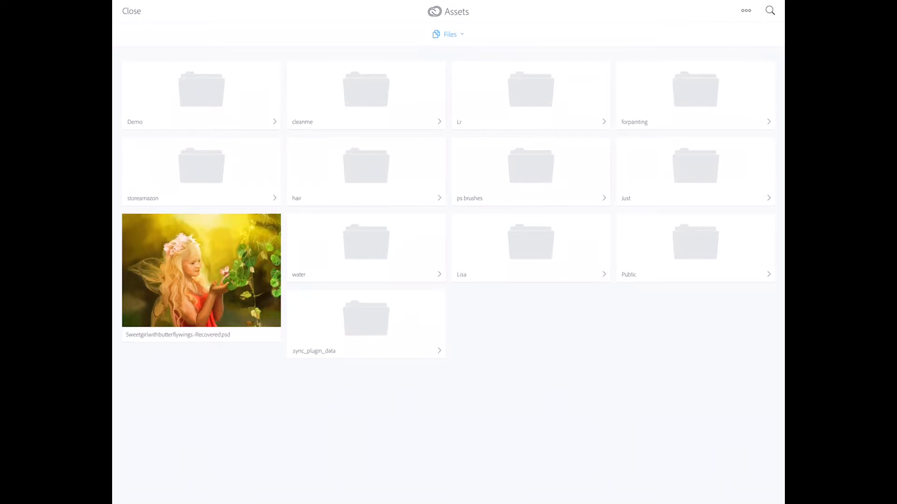
click(201, 94)
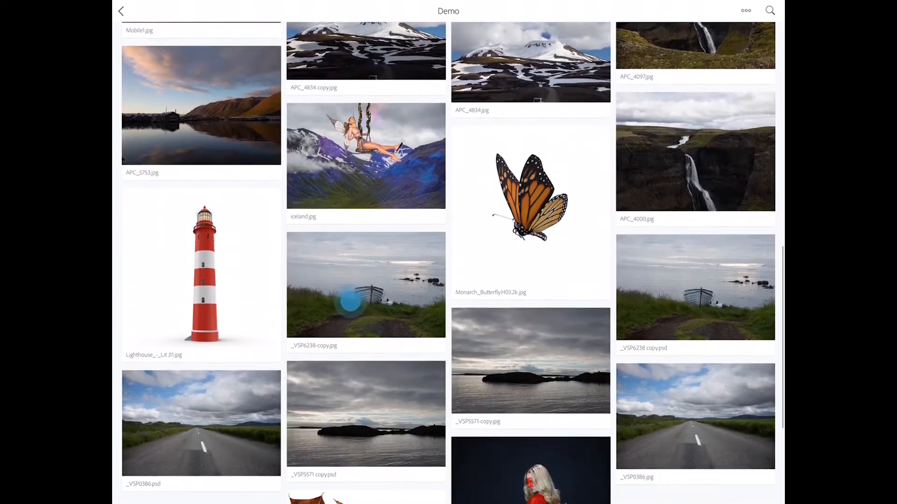
scroll(down, 3)
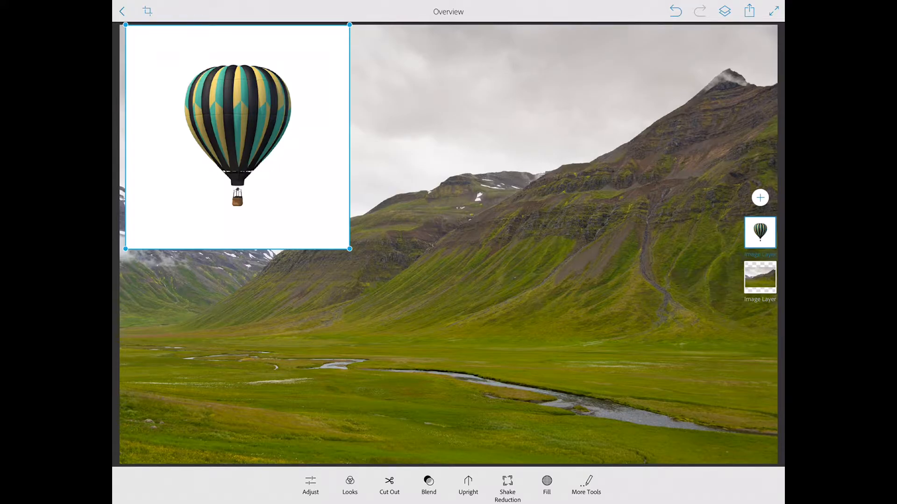
click(388, 484)
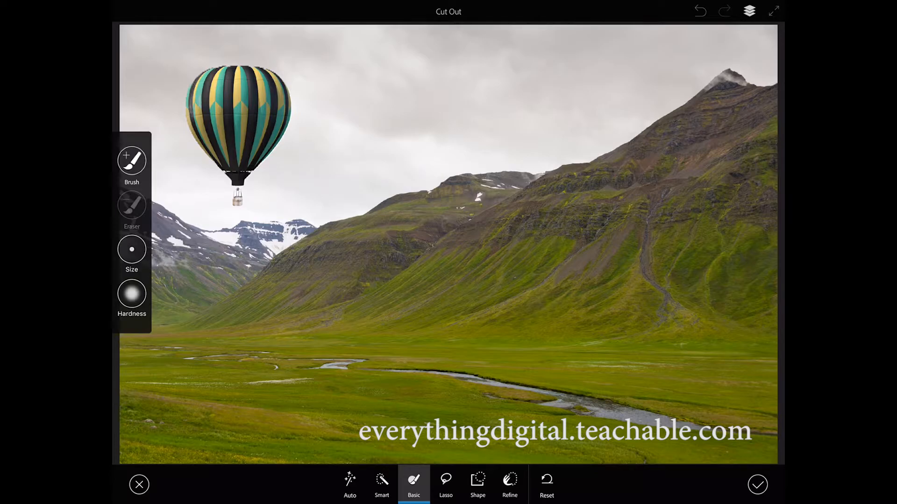
- Accept the balloon cut-out and select the balloon layer enlarged in the valley sky
click(757, 484)
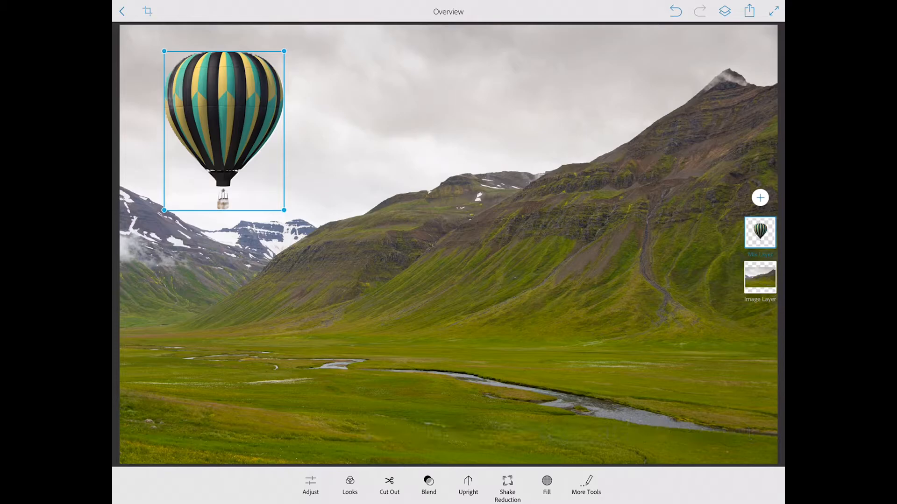
click(760, 232)
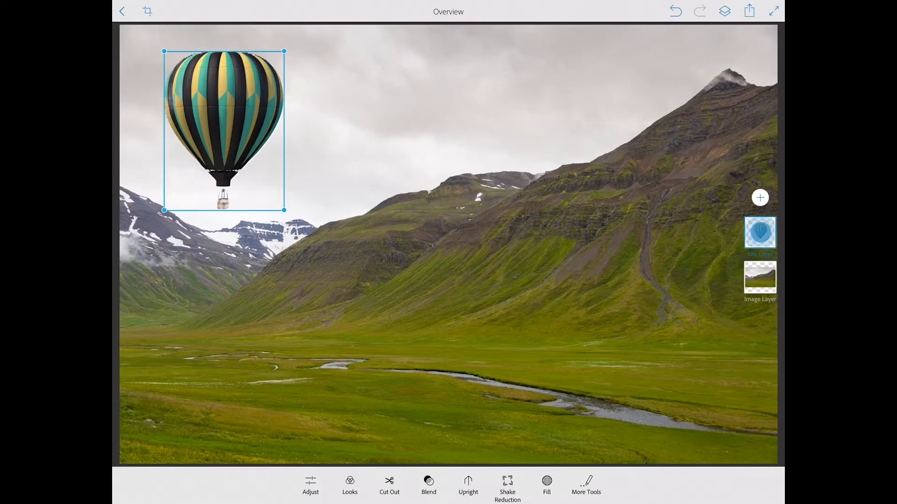
- Apply Harmonize on Layer so the balloon's colours match the valley photo
click(760, 238)
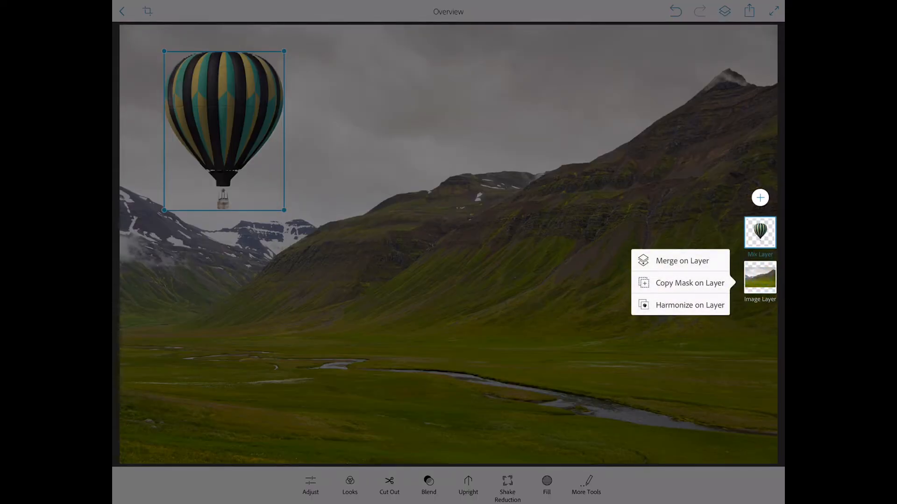
click(682, 260)
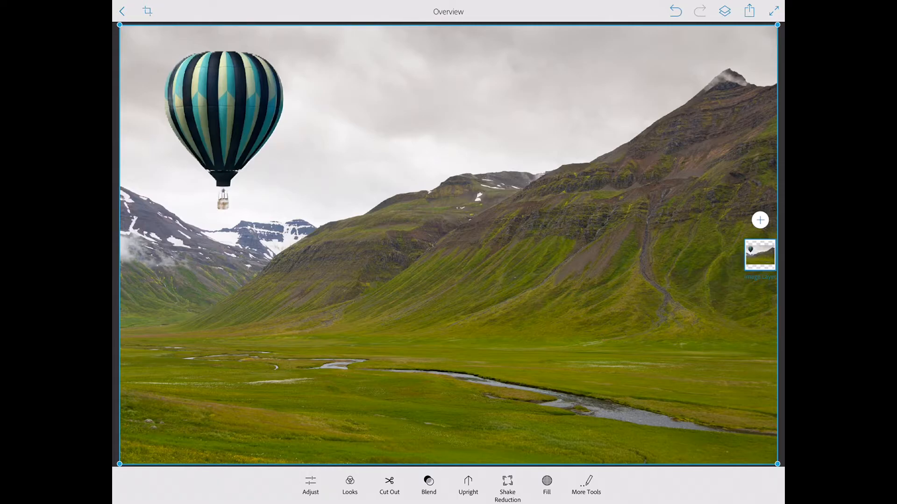
- Apply the Warm Looks preset to the merged balloon-and-valley image
click(350, 485)
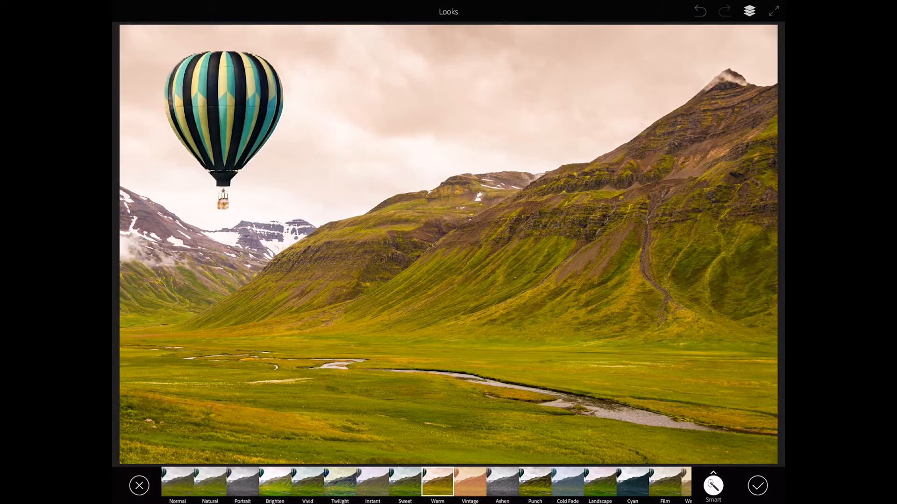
click(275, 481)
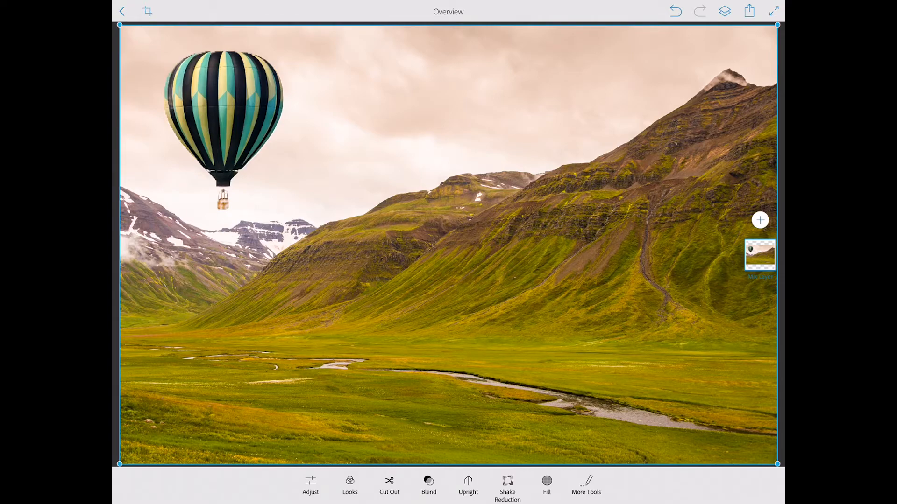
- Show the Add a Layer menu beside the layer thumbnails
click(750, 10)
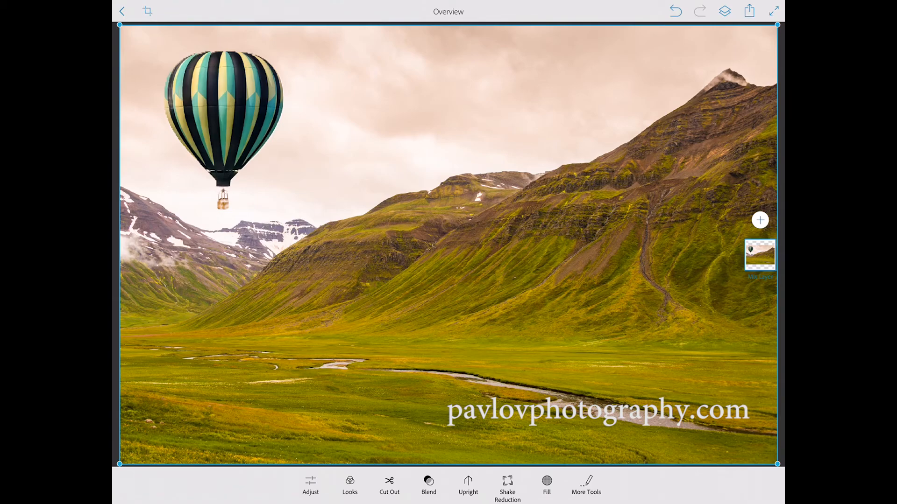
click(760, 219)
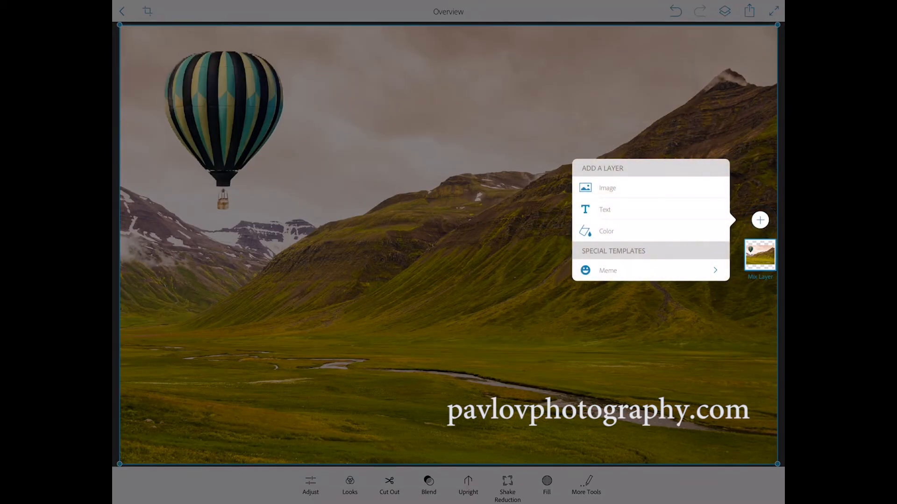